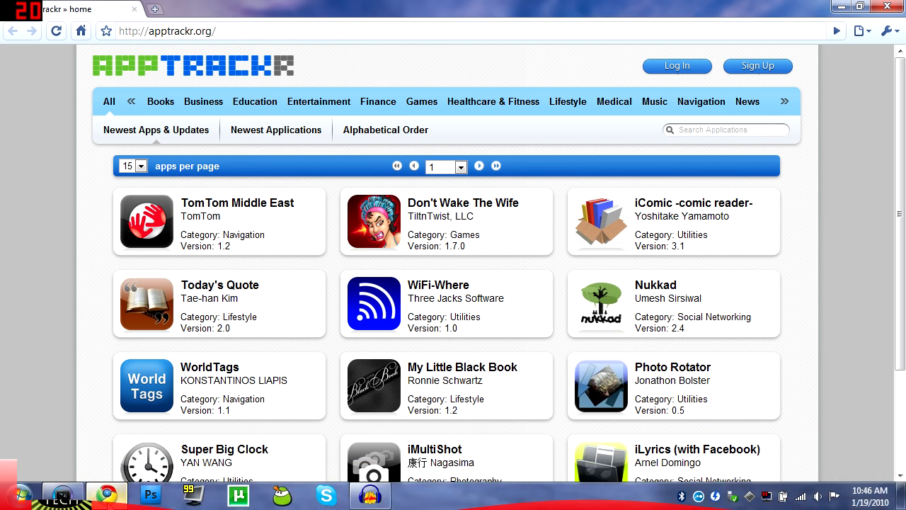
{"action": "mouse_move", "coordinate": [6, 388]}
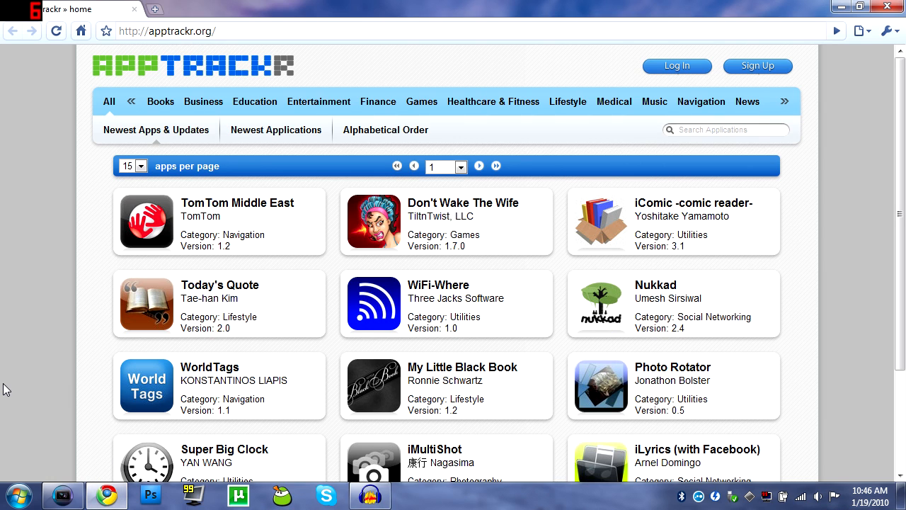
{"action": "mouse_move", "coordinate": [55, 317]}
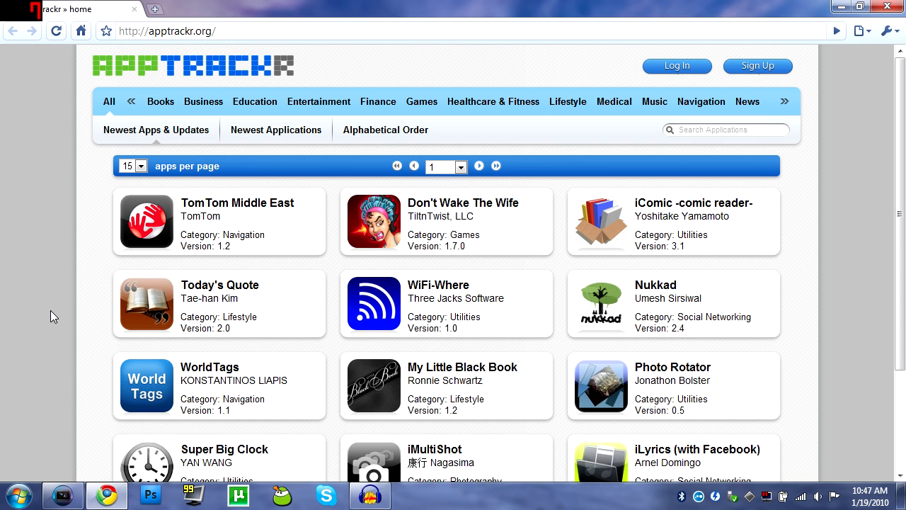
{"action": "mouse_move", "coordinate": [128, 119]}
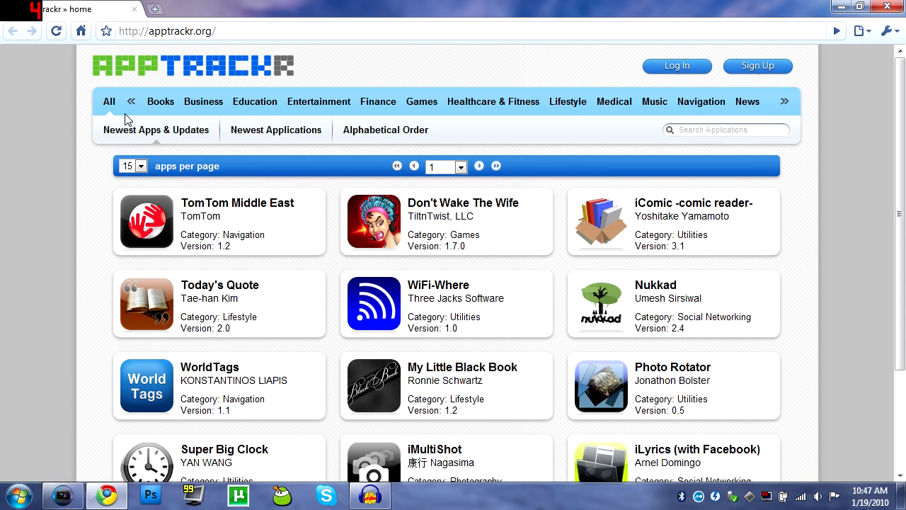
{"action": "mouse_move", "coordinate": [784, 102]}
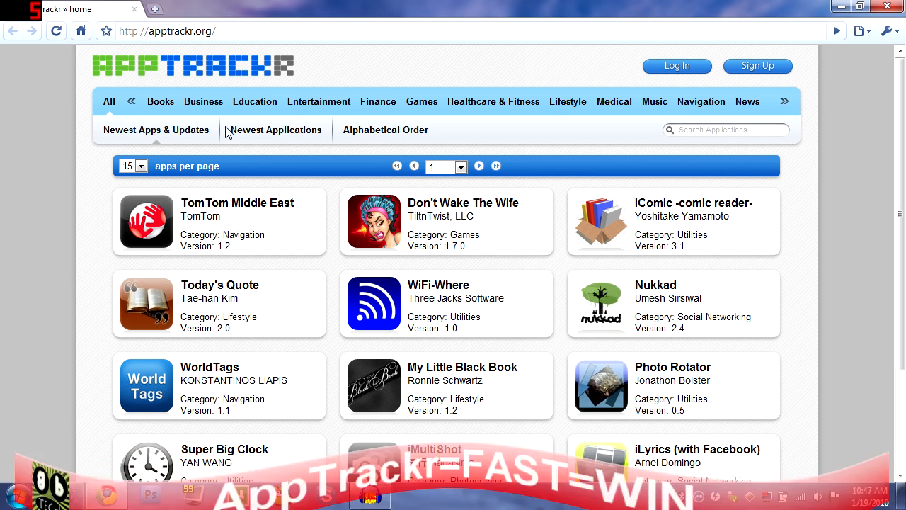
Browse the Healthcare & Fitness category, then return to the Newest Apps & Updates list
{"action": "left_click", "coordinate": [204, 102]}
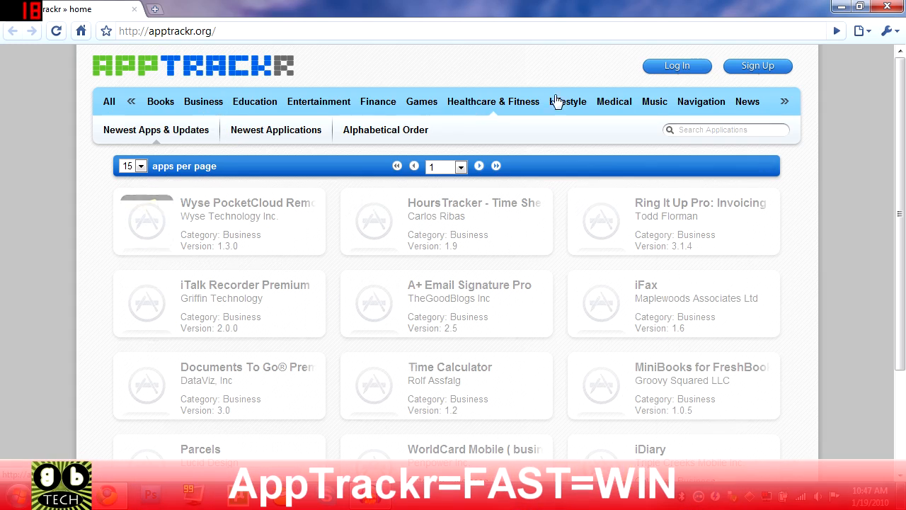
{"action": "left_click", "coordinate": [493, 102]}
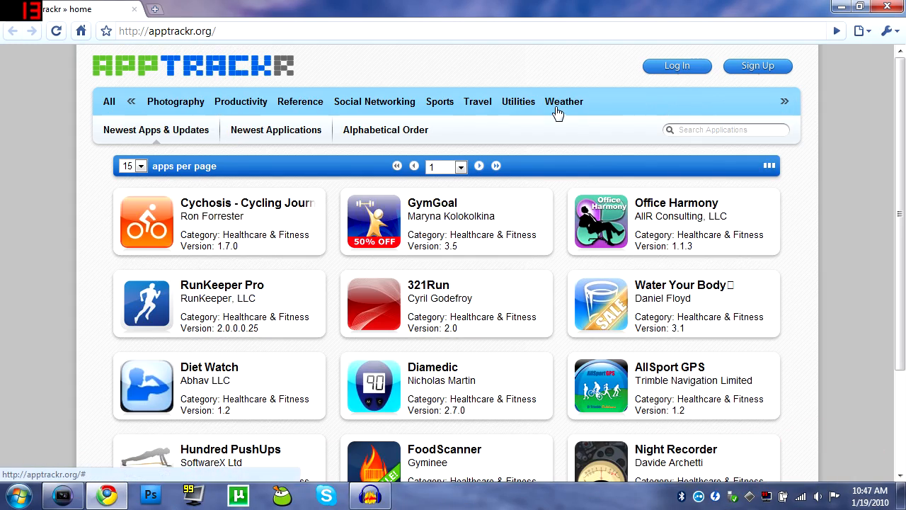
{"action": "left_click", "coordinate": [156, 130]}
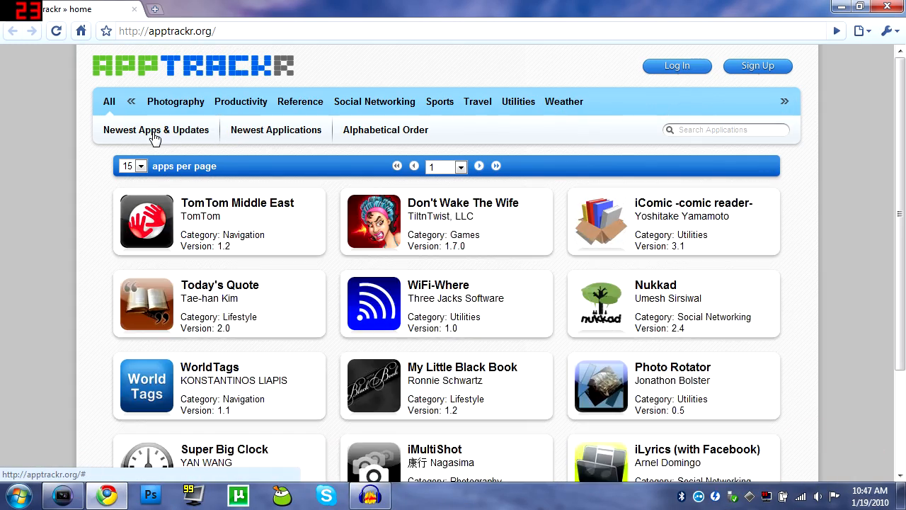
{"action": "mouse_move", "coordinate": [243, 134]}
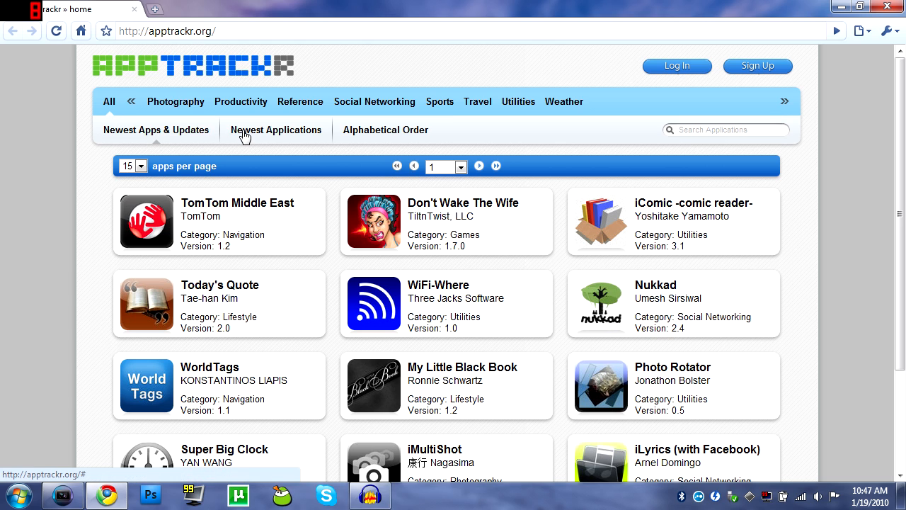
{"action": "mouse_move", "coordinate": [382, 142]}
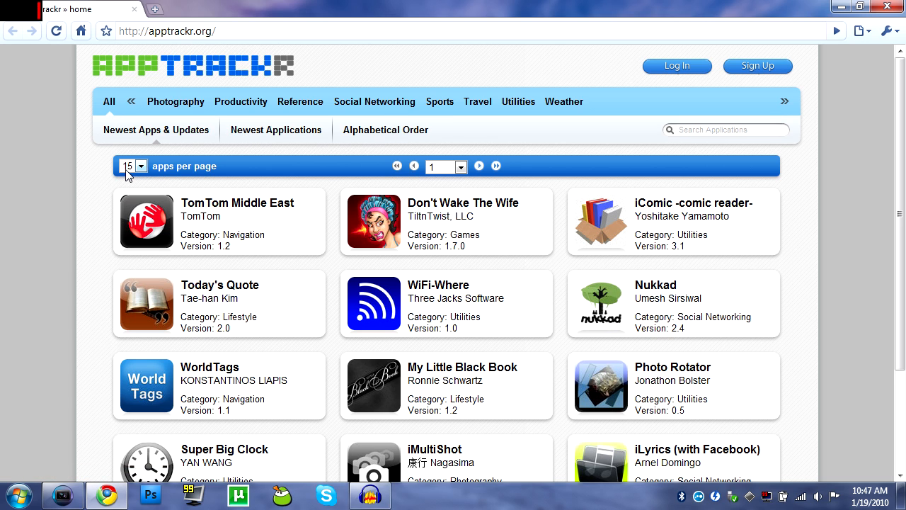
Show 60 apps per page in the list and scroll through it
{"action": "left_click", "coordinate": [133, 165]}
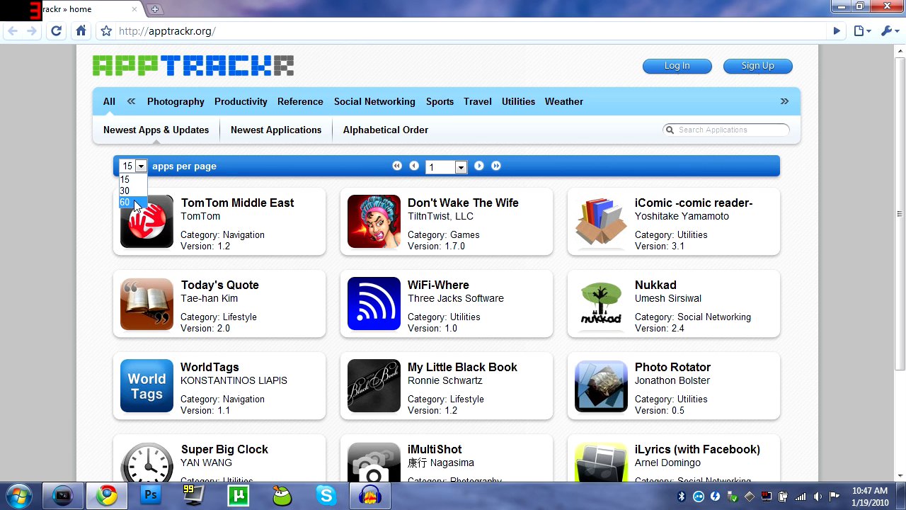
{"action": "left_click", "coordinate": [127, 204]}
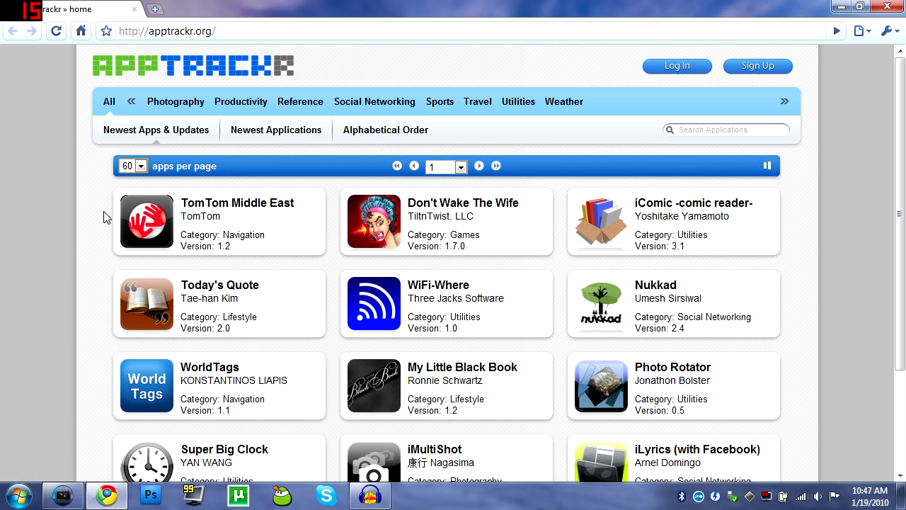
{"action": "scroll", "scroll_direction": "down", "scroll_amount": 3}
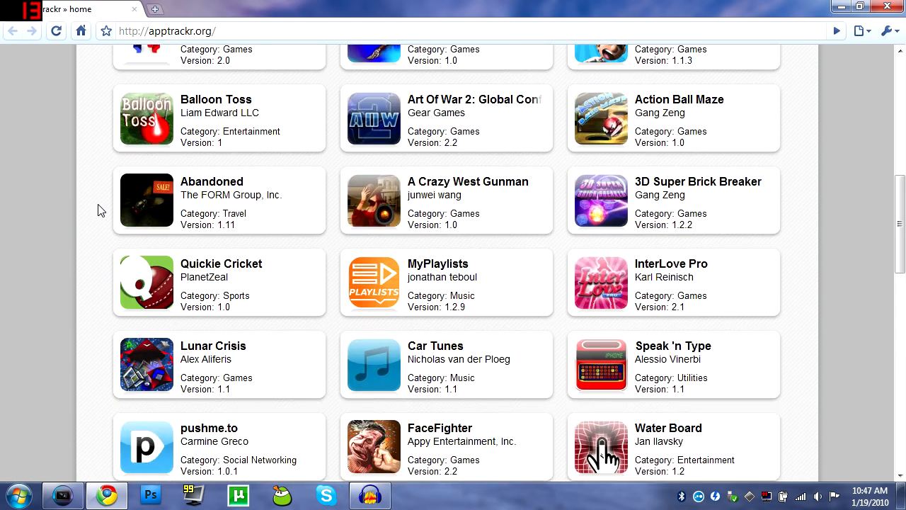
{"action": "scroll", "scroll_direction": "up", "scroll_amount": 3}
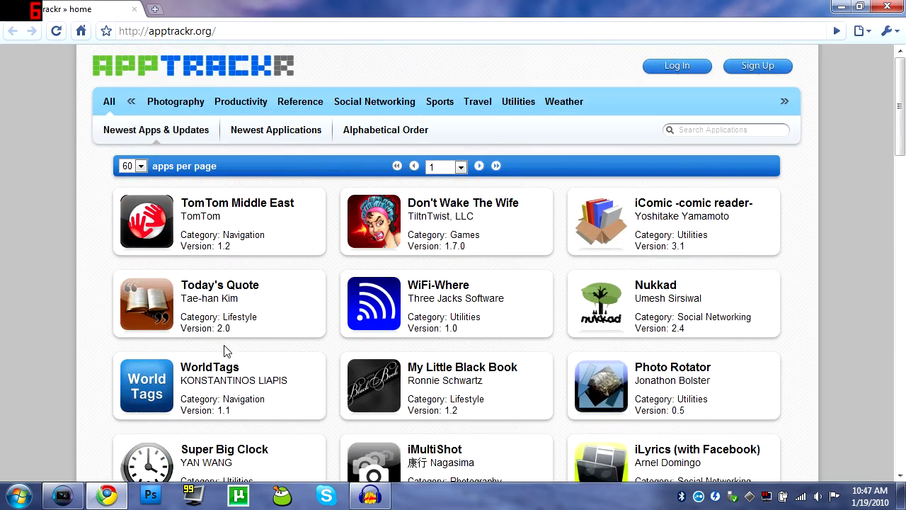
View TomTom Middle East's details, step through its screenshots and check the Version 1.2 download table
{"action": "left_click", "coordinate": [238, 203]}
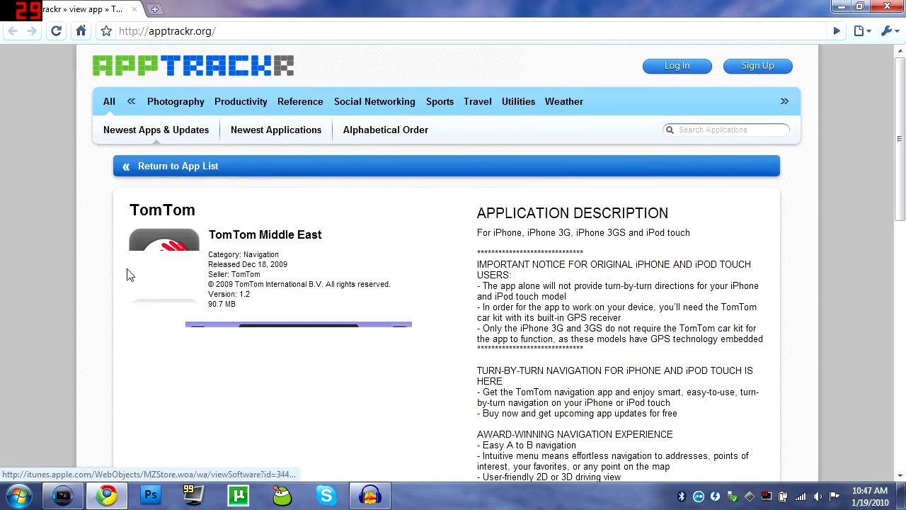
{"action": "scroll", "scroll_direction": "down", "scroll_amount": 3}
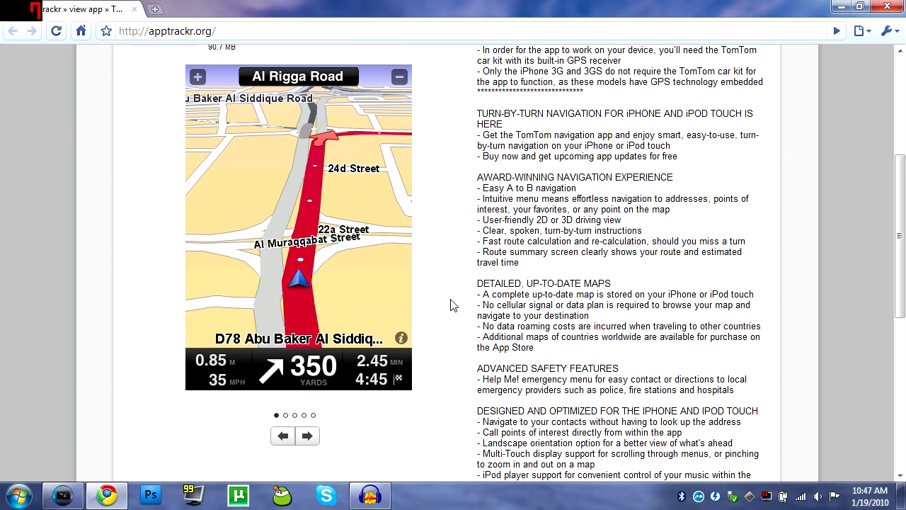
{"action": "left_click", "coordinate": [307, 436]}
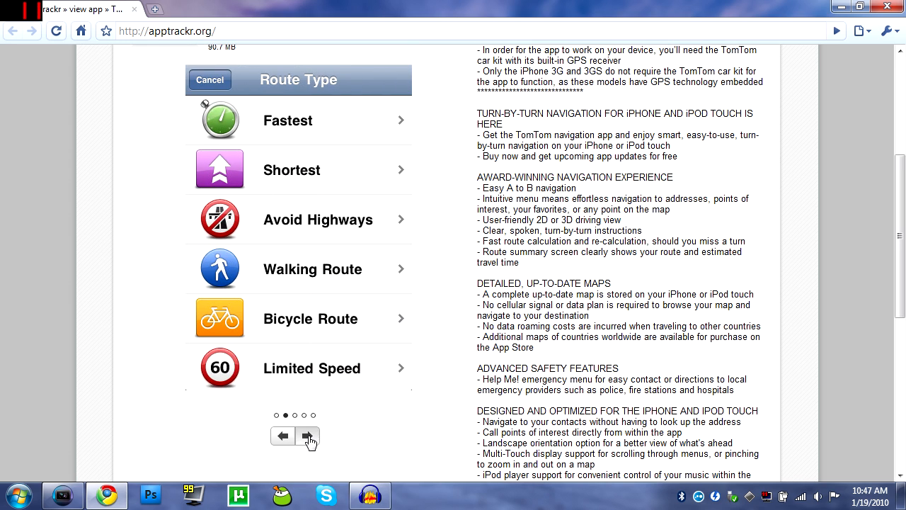
{"action": "left_click", "coordinate": [307, 437]}
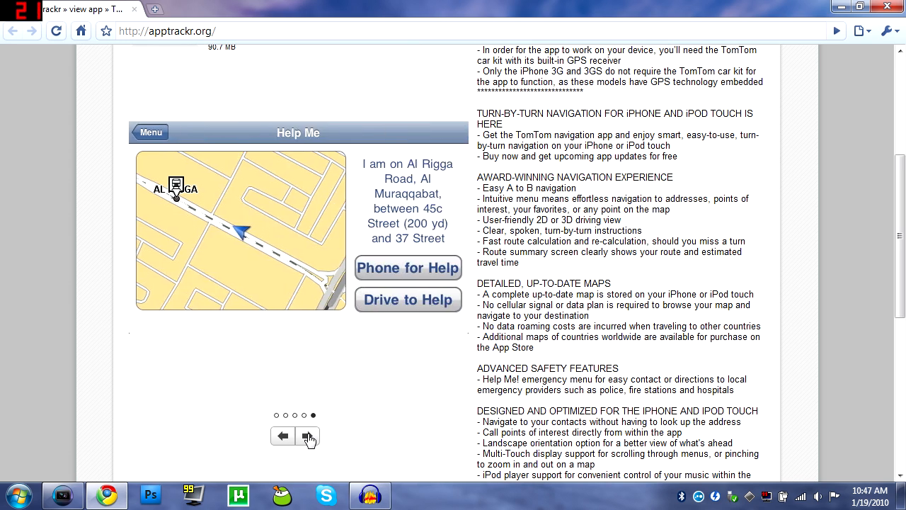
{"action": "left_click", "coordinate": [307, 436]}
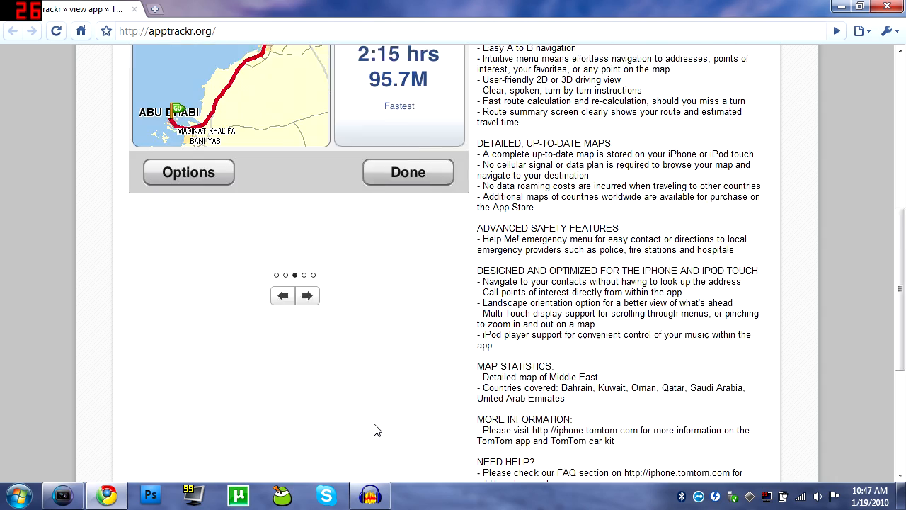
{"action": "scroll", "scroll_direction": "down", "scroll_amount": 3}
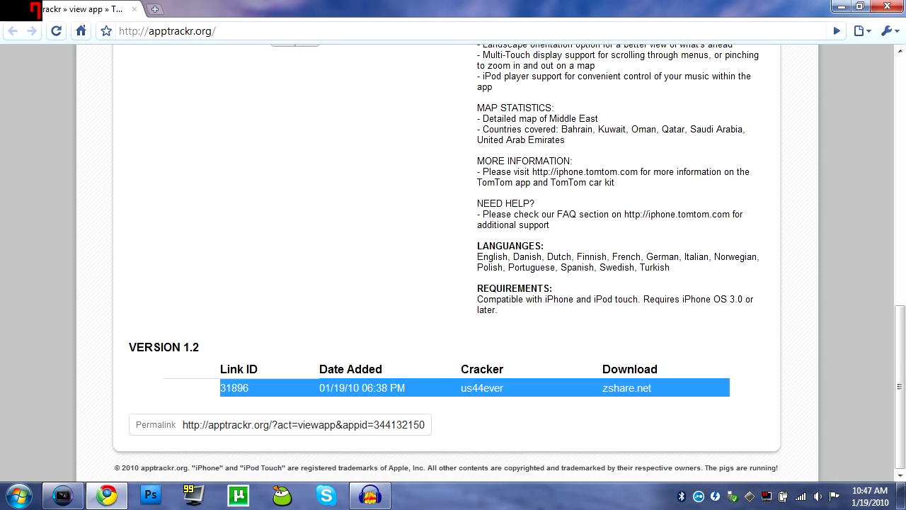
{"action": "scroll", "scroll_direction": "up", "scroll_amount": 3}
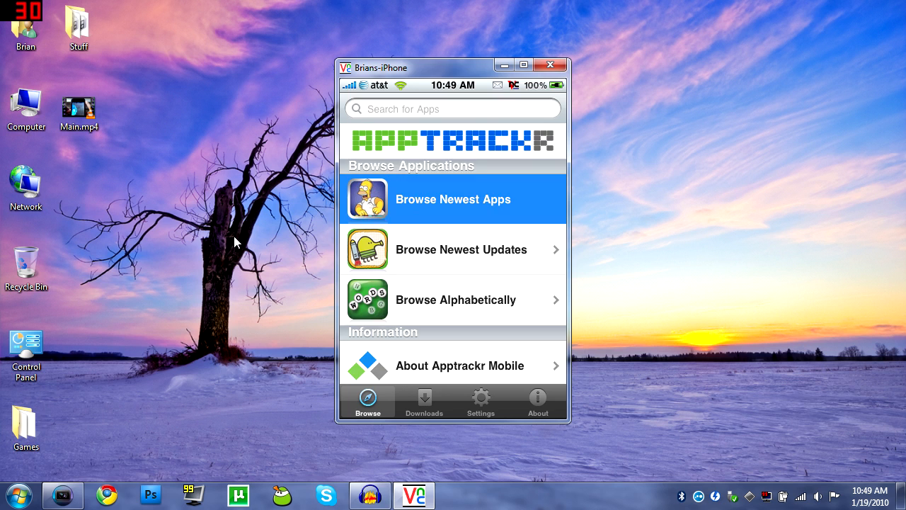
Browse newest apps, open All Applications and scroll past Brick Breaker 3D and Balloon Toss
{"action": "left_click", "coordinate": [453, 301]}
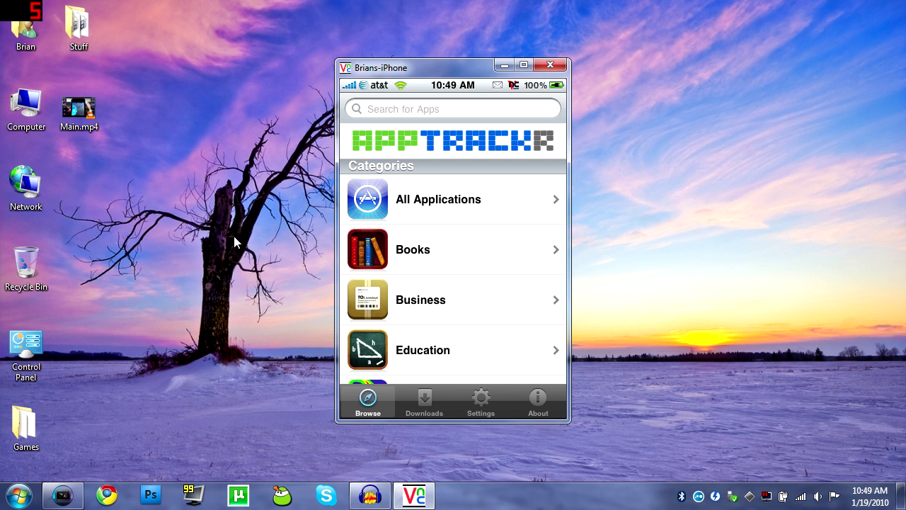
{"action": "left_click", "coordinate": [453, 198]}
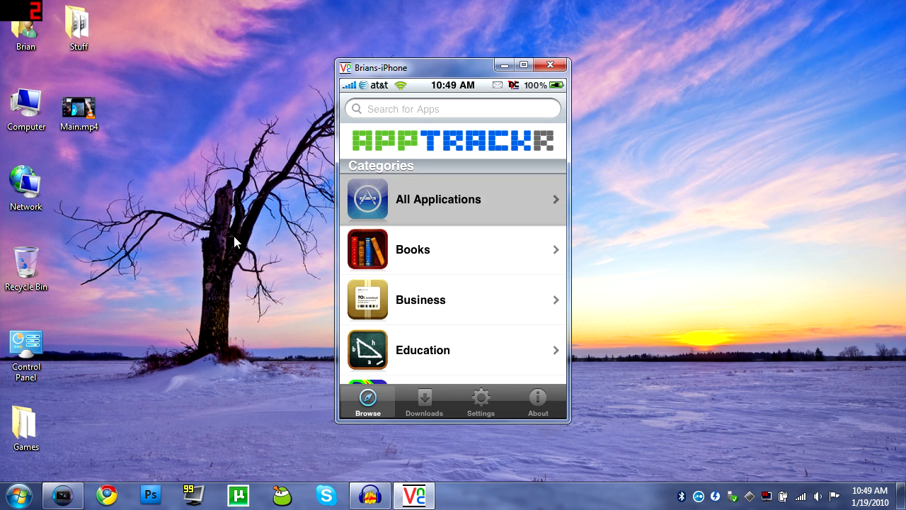
{"action": "left_click", "coordinate": [454, 198]}
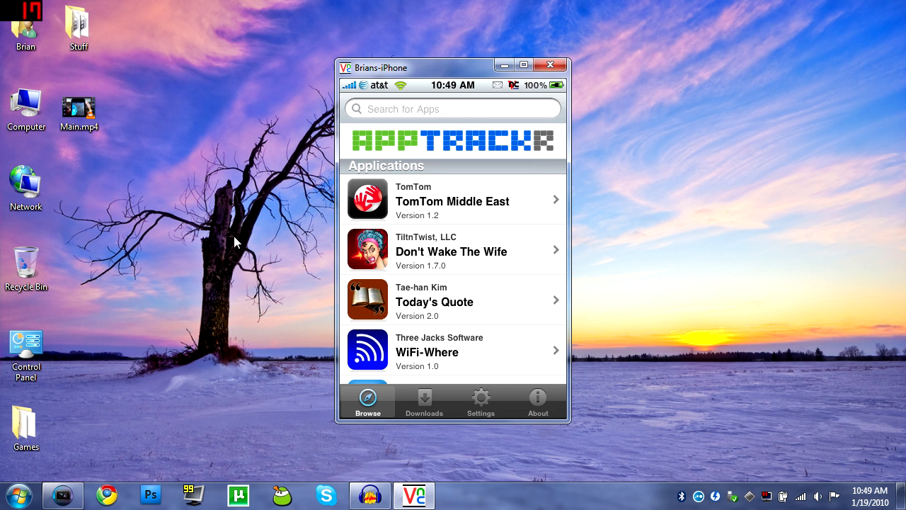
{"action": "scroll", "scroll_direction": "down", "scroll_amount": 3}
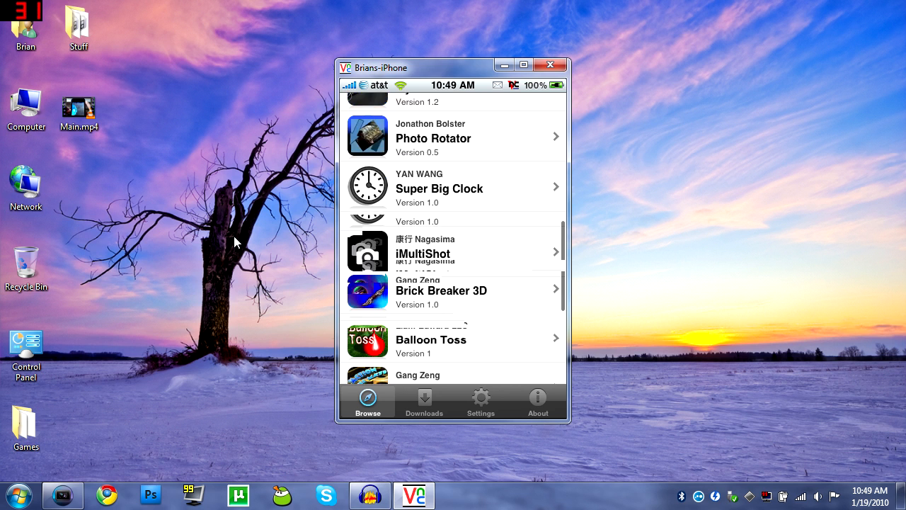
{"action": "scroll", "scroll_direction": "down", "scroll_amount": 3}
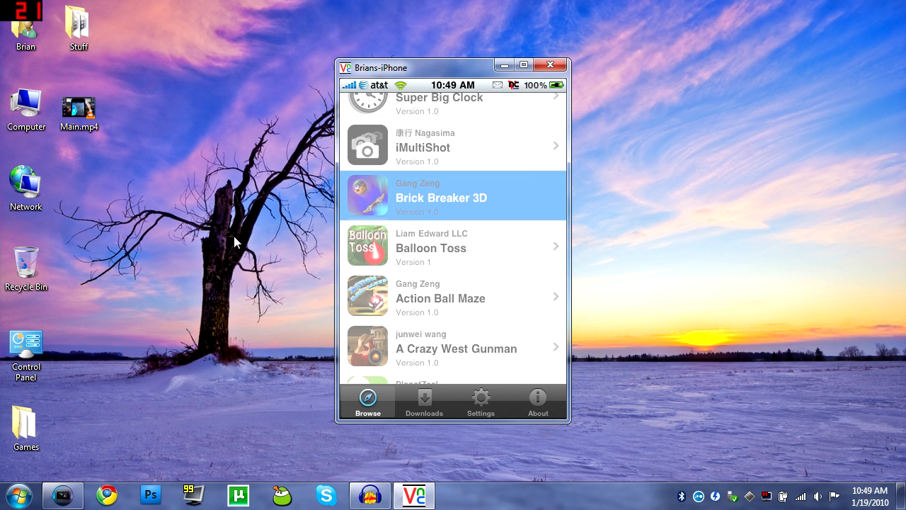
View Brick Breaker 3D's information, then its Download tab listing the appscene.org 1.0 link
{"action": "left_click", "coordinate": [453, 197]}
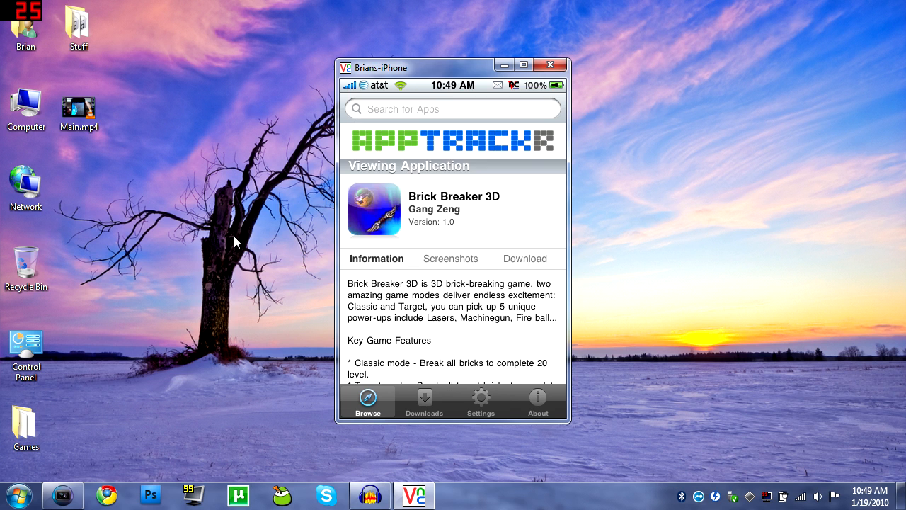
{"action": "scroll", "scroll_direction": "down", "scroll_amount": 3}
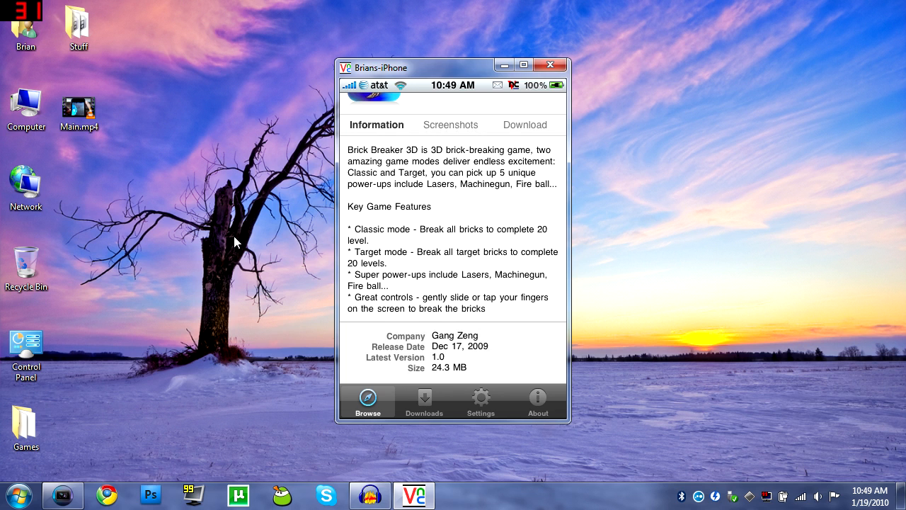
{"action": "left_click", "coordinate": [368, 401]}
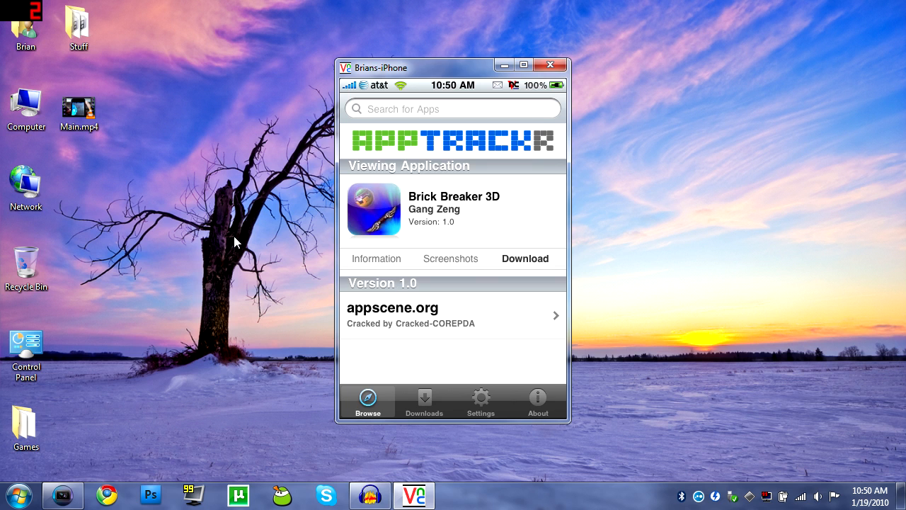
Tap the appscene.org link, cancel its options and return to the Browse Applications menu
{"action": "left_click", "coordinate": [454, 314]}
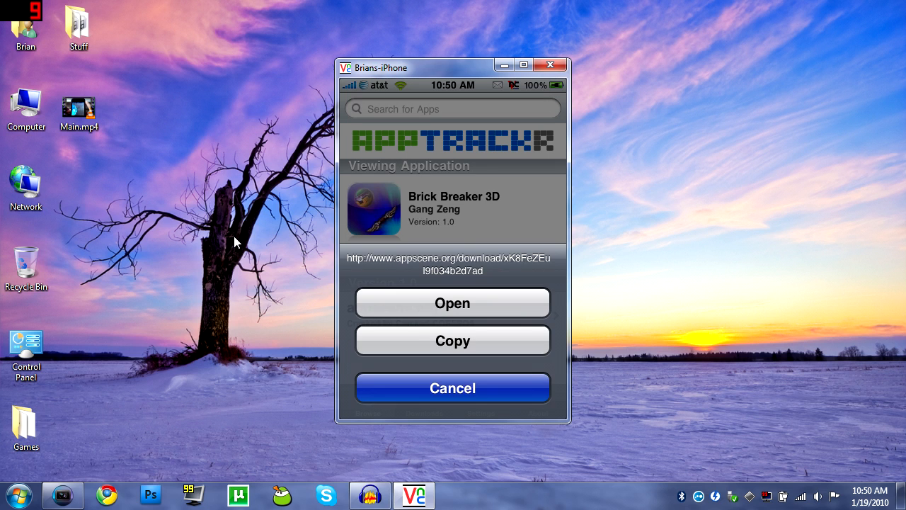
{"action": "left_click", "coordinate": [453, 388]}
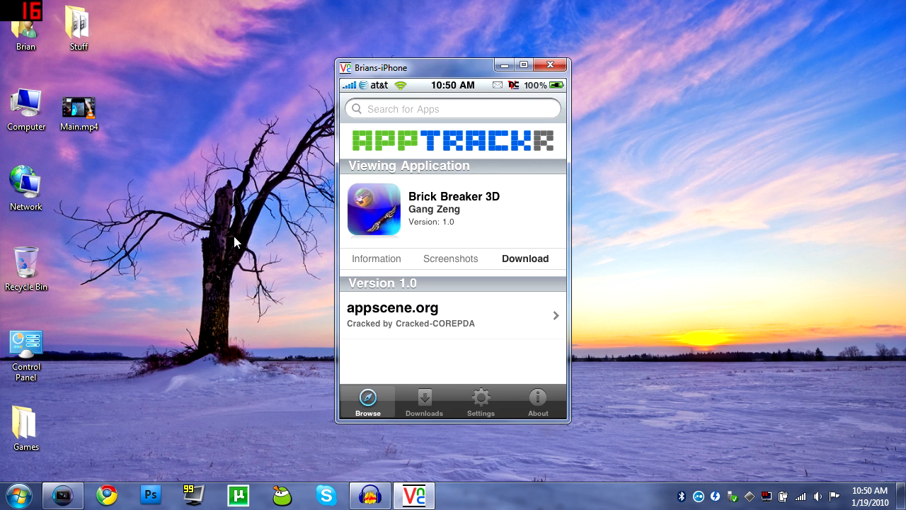
{"action": "left_click", "coordinate": [367, 402]}
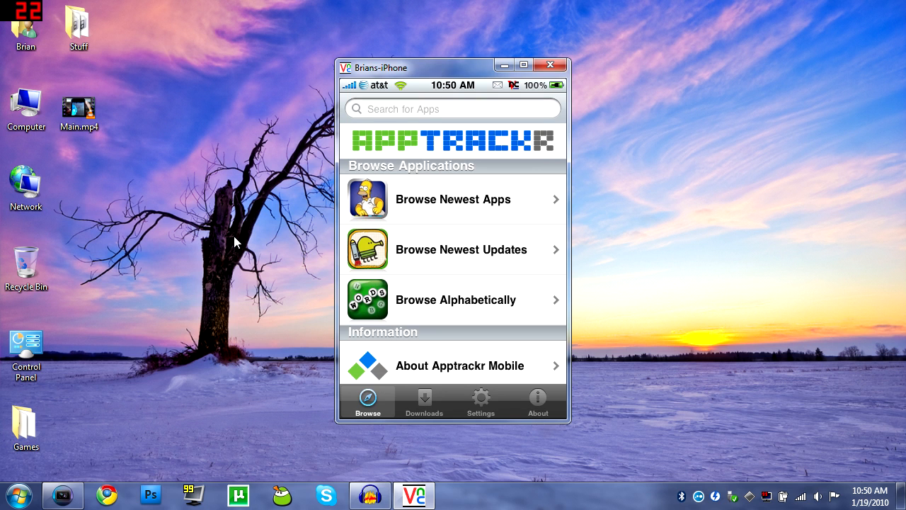